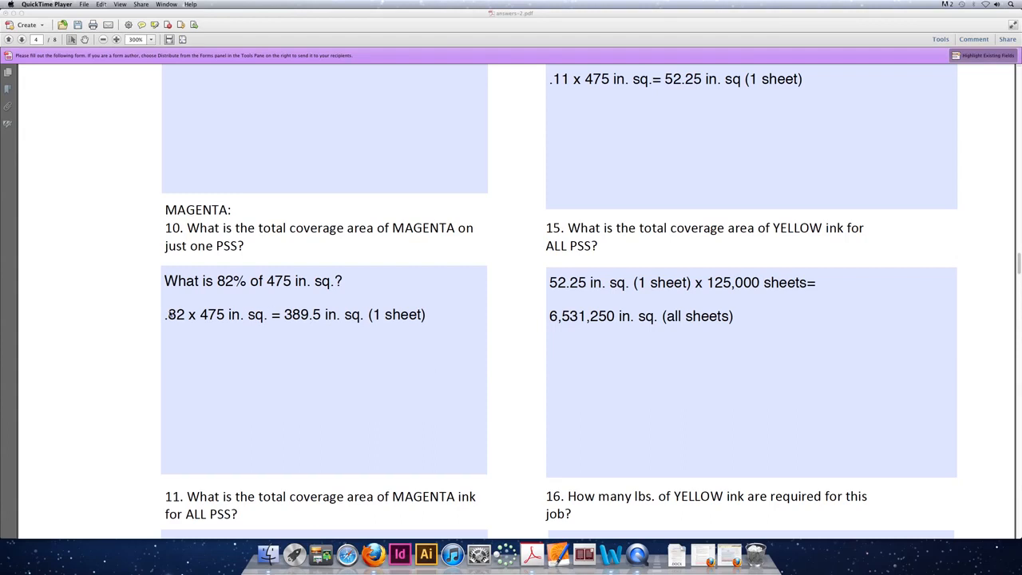
Step: Highlight the single-sheet MAGENTA area calculation and scroll to questions 12 and 13
drag(166, 313, 354, 313)
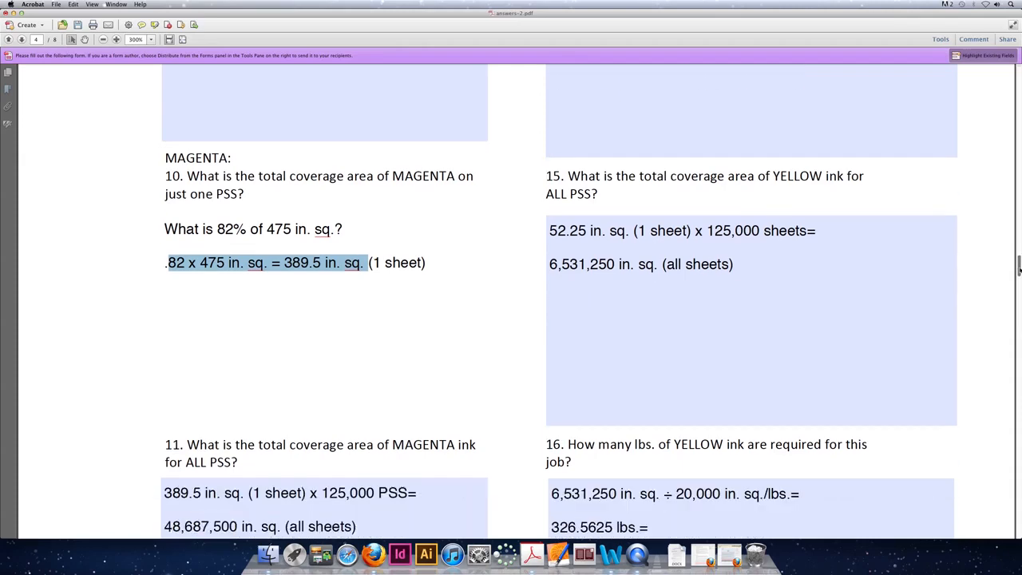
scroll(down, 3)
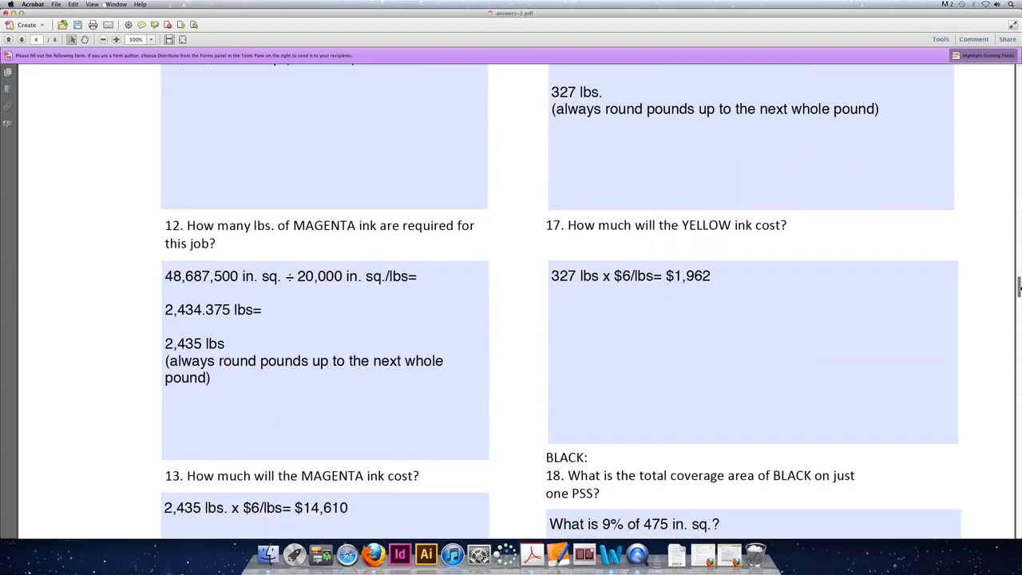
Step: Highlight the 48,687,500 in. sq. total area in answer 12 and move to the $14,610 cost answer
scroll(down, 3)
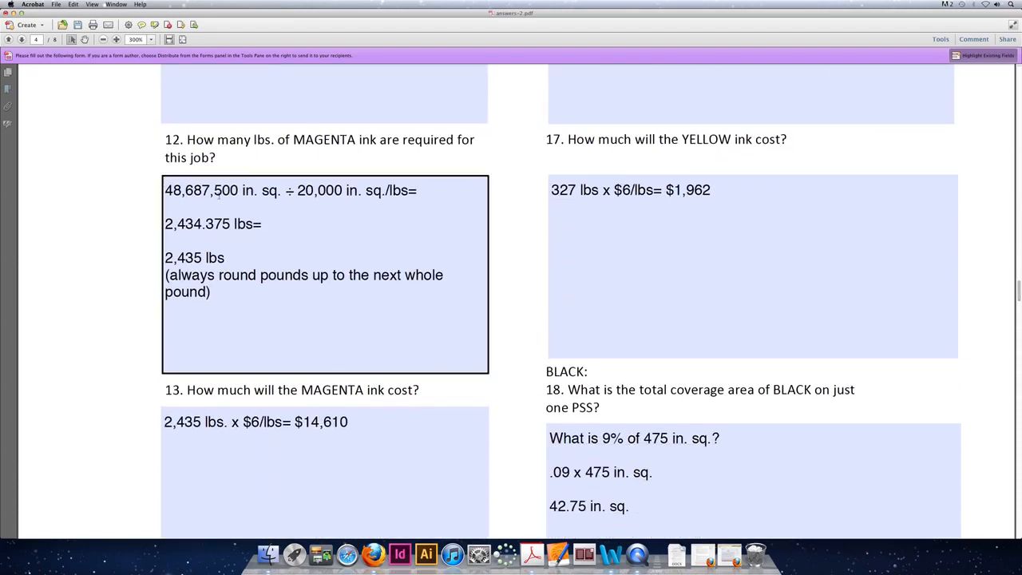
drag(164, 190, 258, 190)
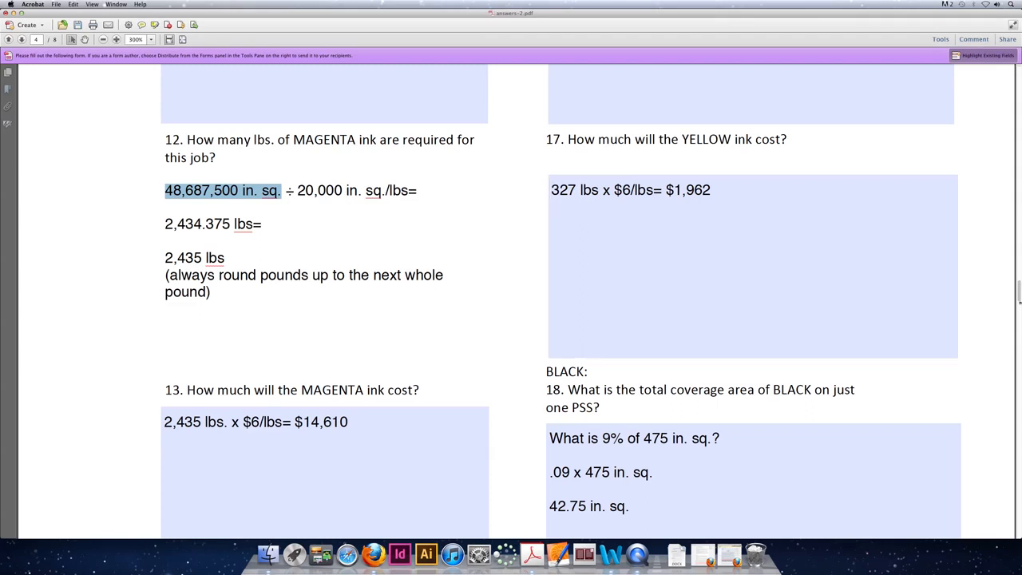
scroll(down, 3)
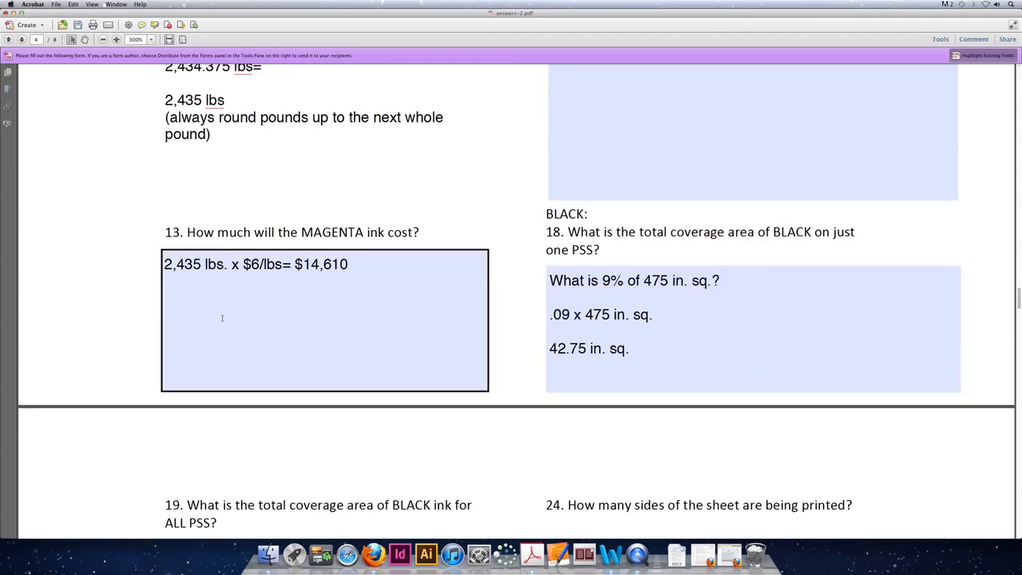